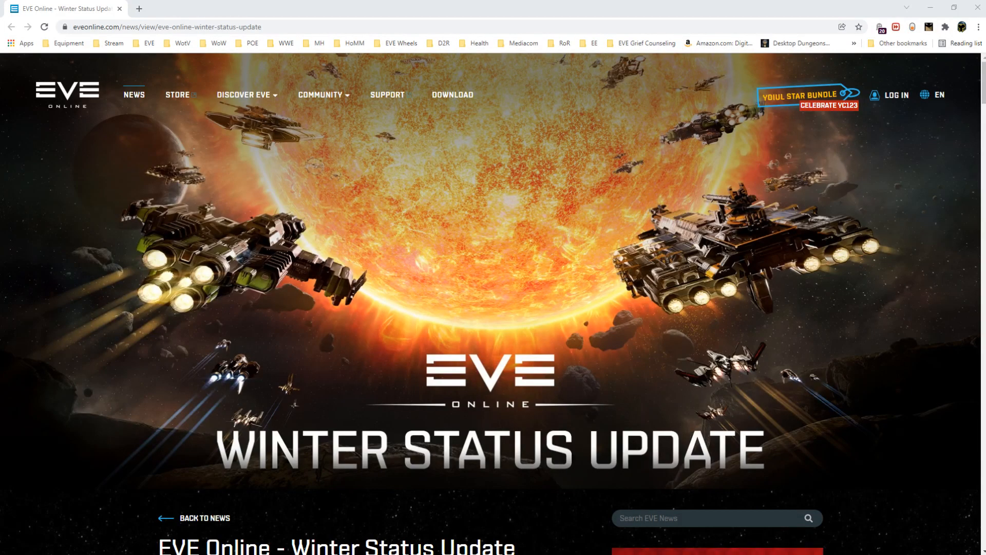
pyautogui.moveTo(974, 89)
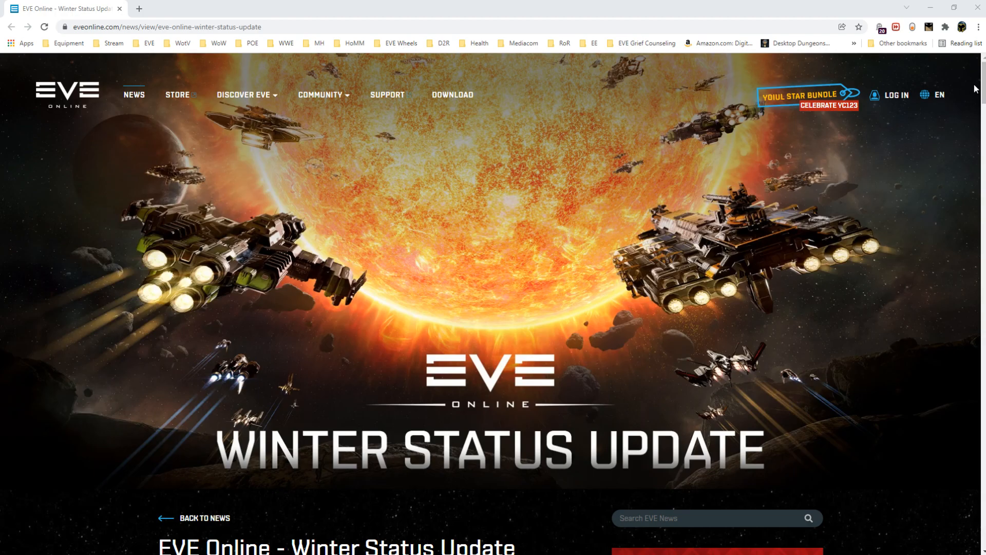
# Scroll past the header banner to the 'Greetings Capsuleers' opening paragraph.
pyautogui.scroll(-3)
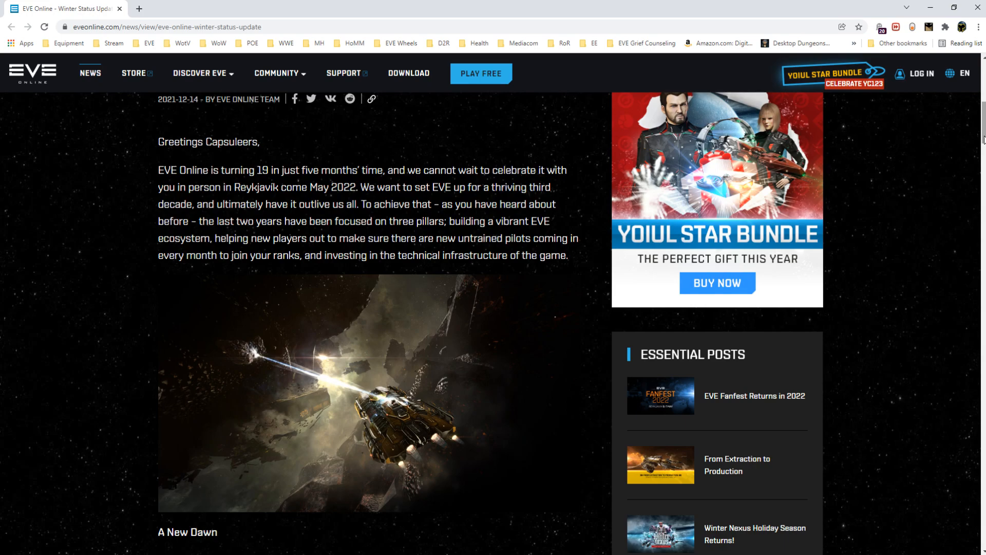
# Scroll down to the A New Dawn section, through its paragraph on mining.
pyautogui.scroll(-3)
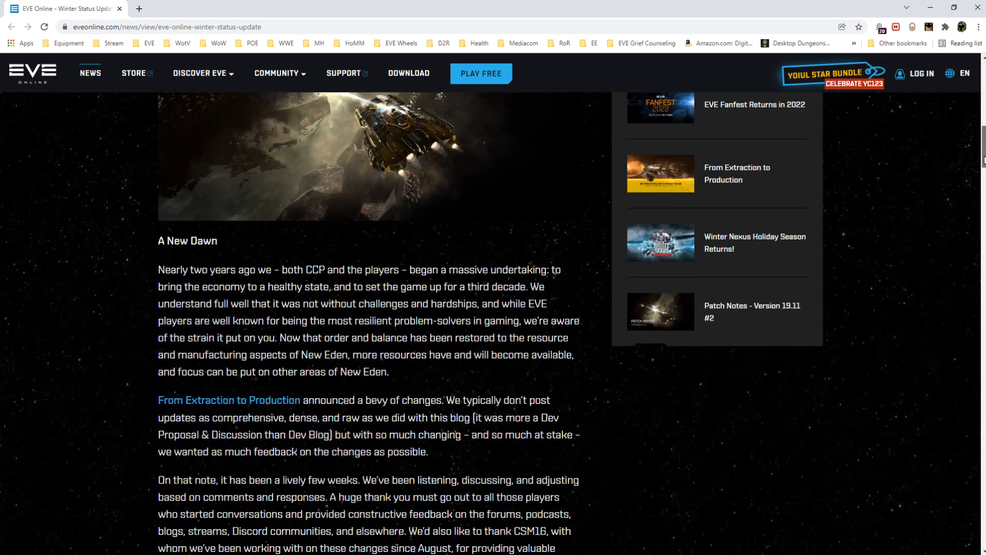
pyautogui.scroll(-3)
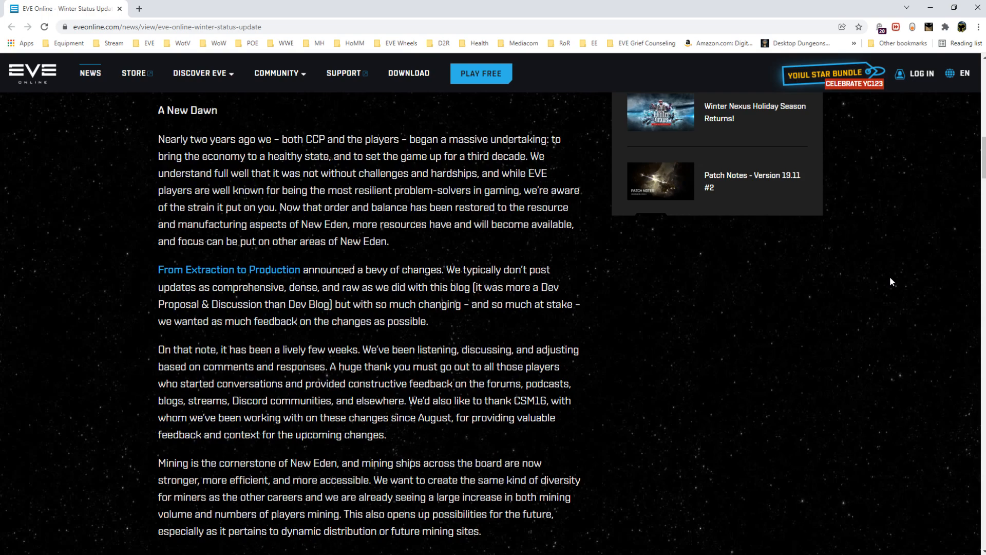
# Scroll to the production bottlenecks and battleships paragraph and the space-battle image.
pyautogui.scroll(-3)
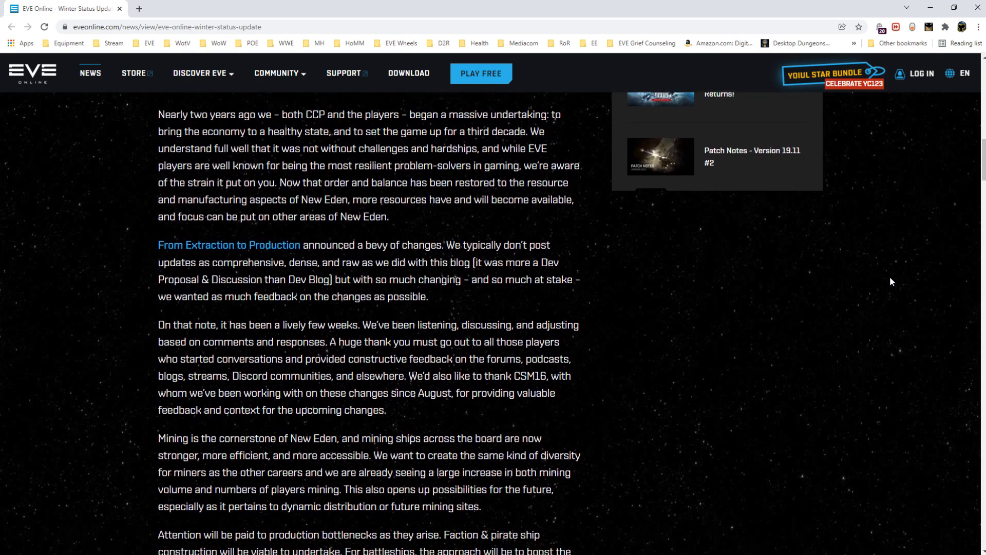
pyautogui.scroll(-3)
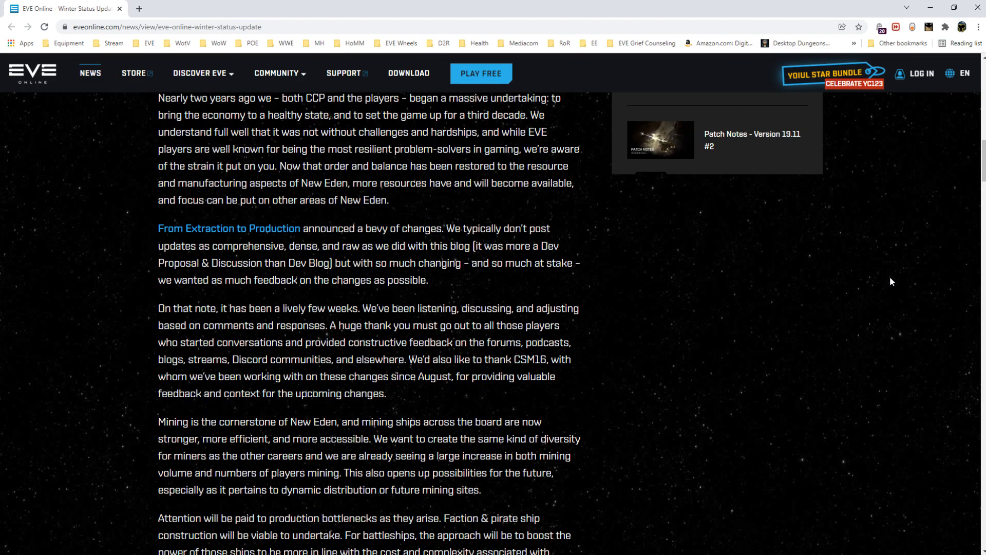
pyautogui.scroll(-3)
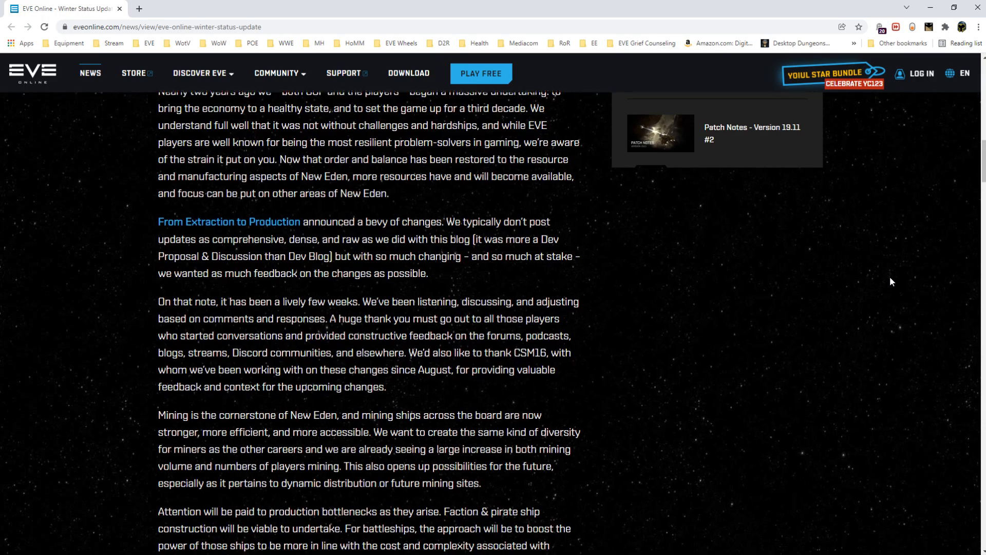
pyautogui.scroll(-3)
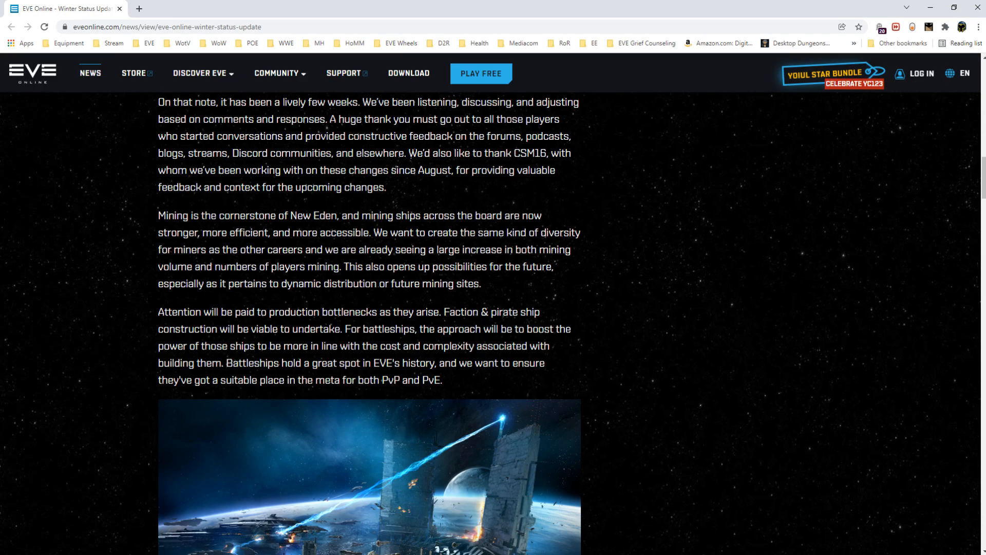
pyautogui.moveTo(226, 266); pyautogui.dragTo(334, 266)
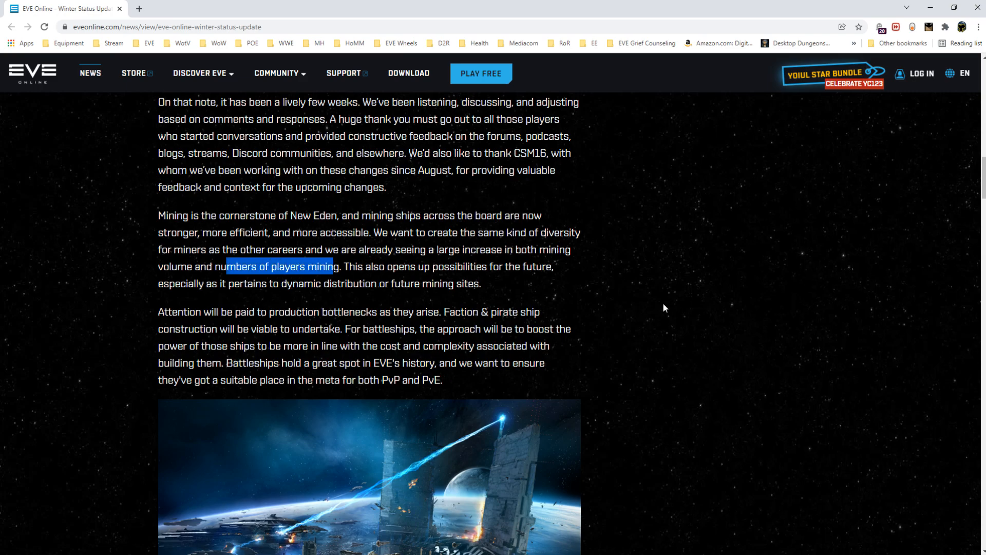
pyautogui.click(665, 308)
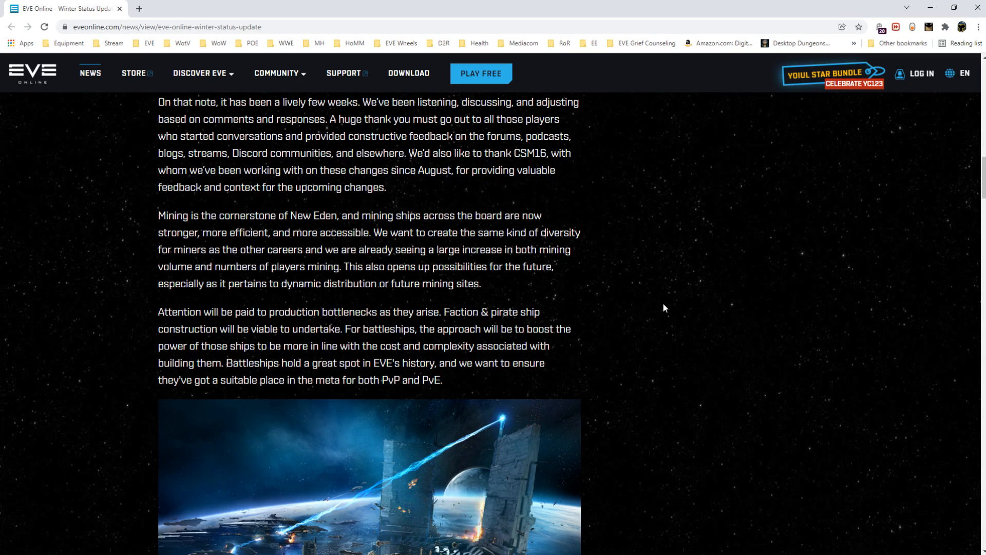
pyautogui.moveTo(429, 261)
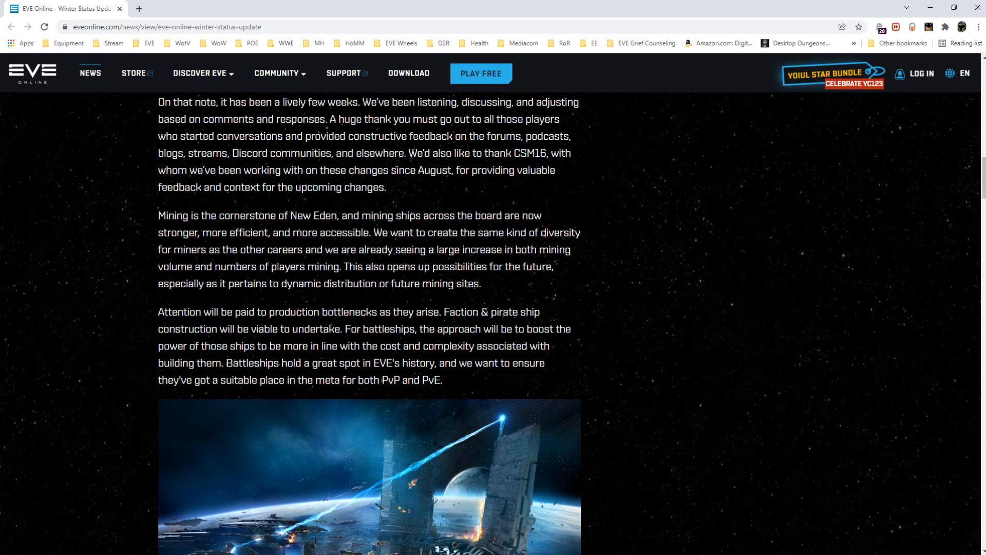
pyautogui.doubleClick(292, 266)
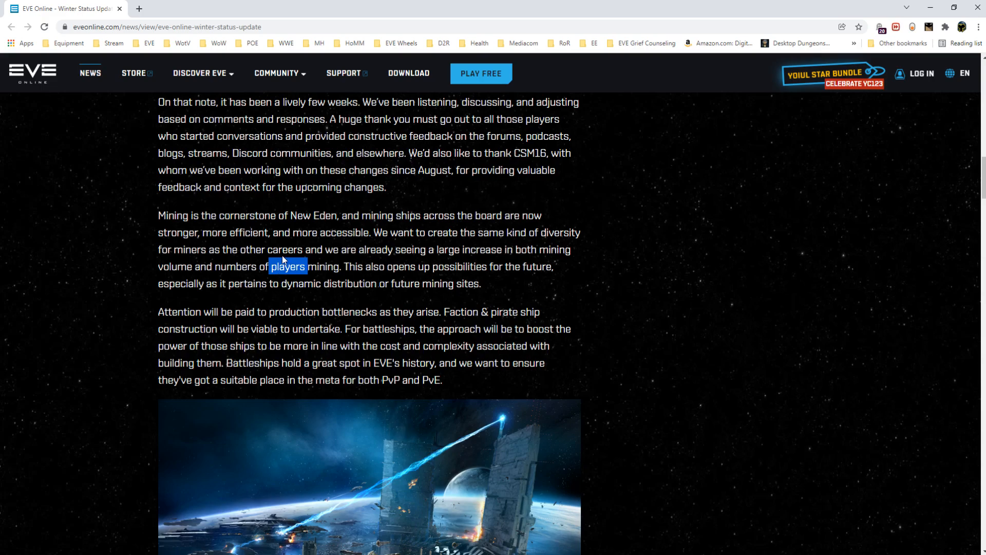
pyautogui.click(288, 266)
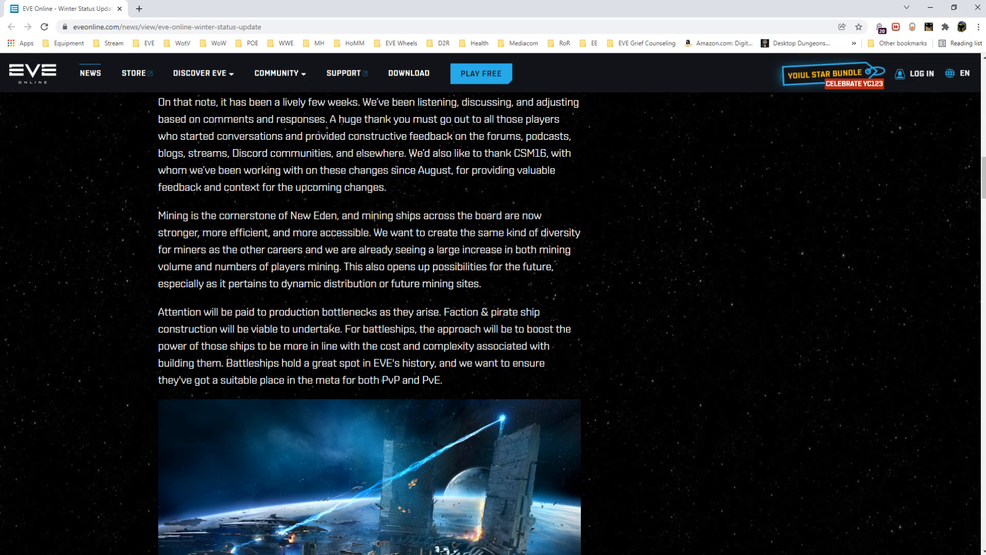
pyautogui.moveTo(589, 309)
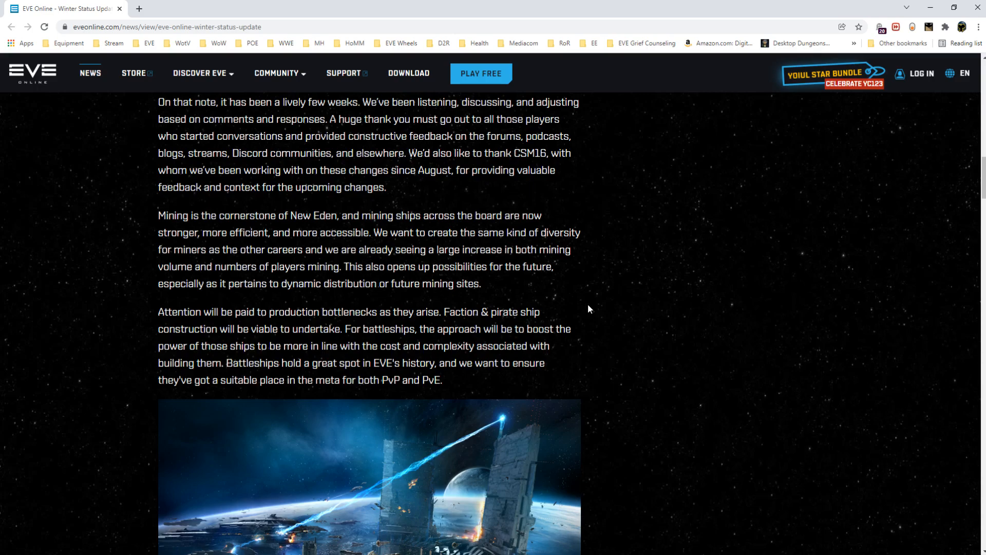
# Scroll past Compression to the Rorquals section and its fleet image.
pyautogui.scroll(-3)
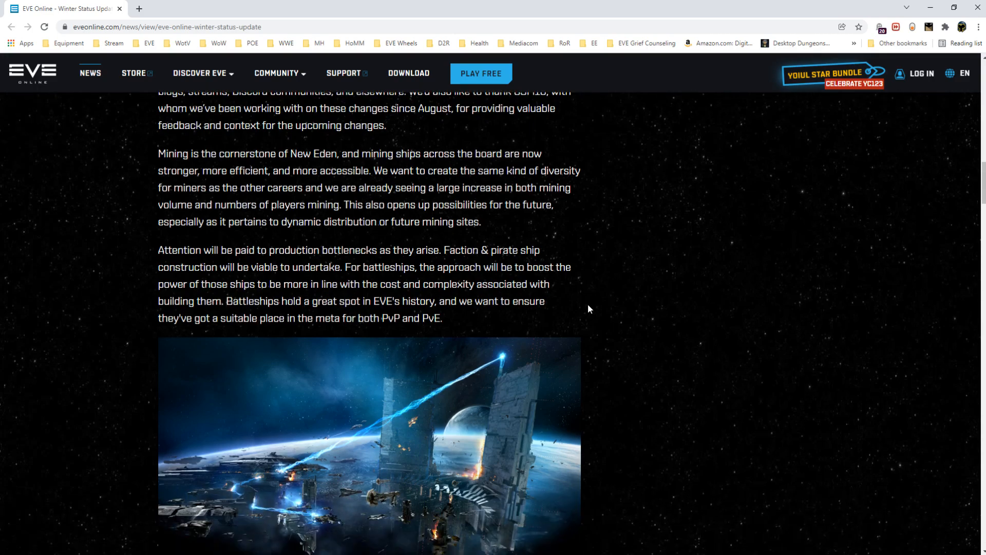
pyautogui.scroll(-3)
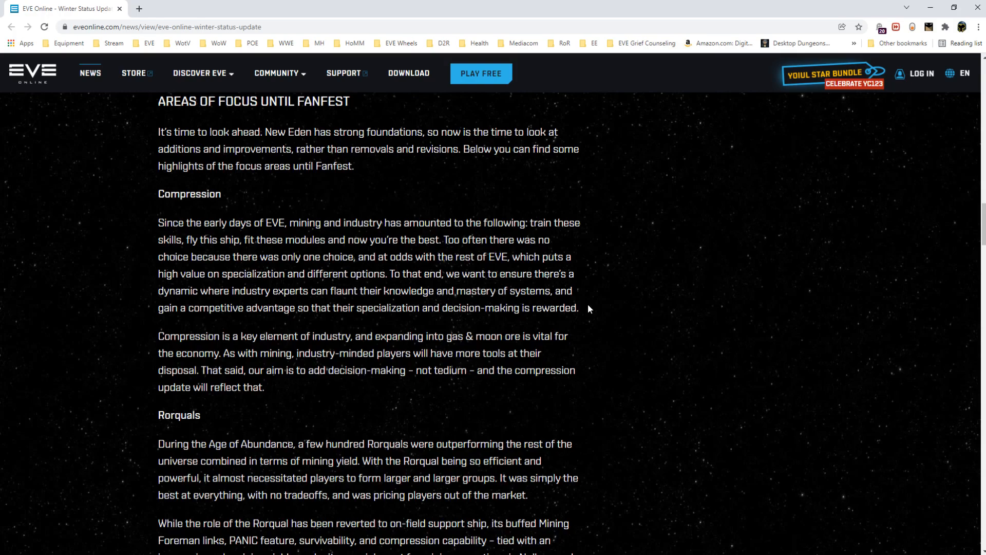
pyautogui.scroll(-3)
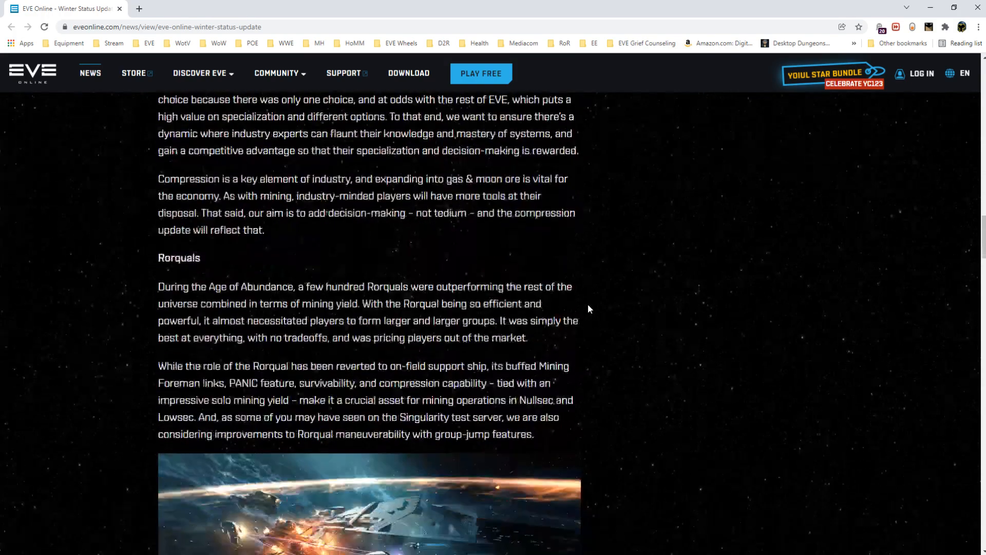
pyautogui.scroll(-3)
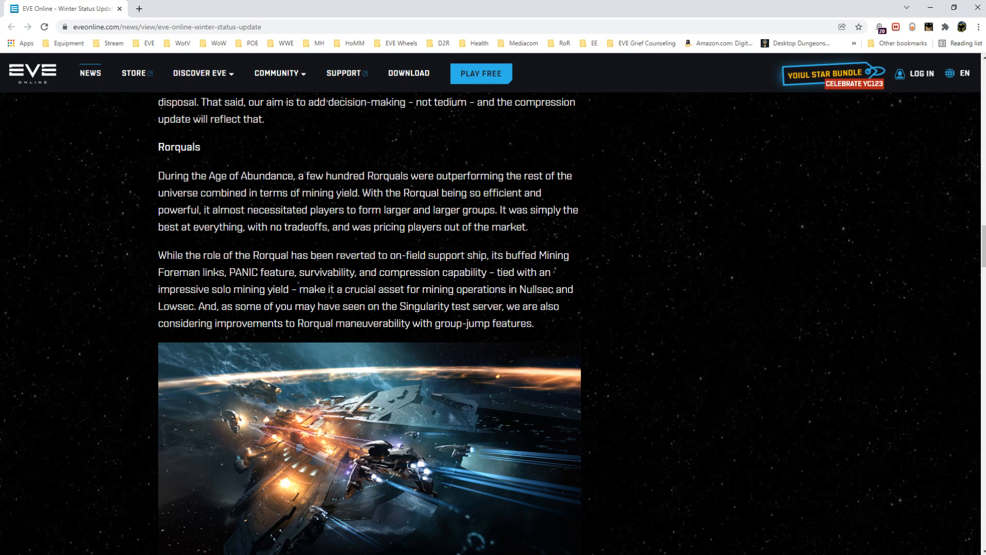
pyautogui.moveTo(679, 299)
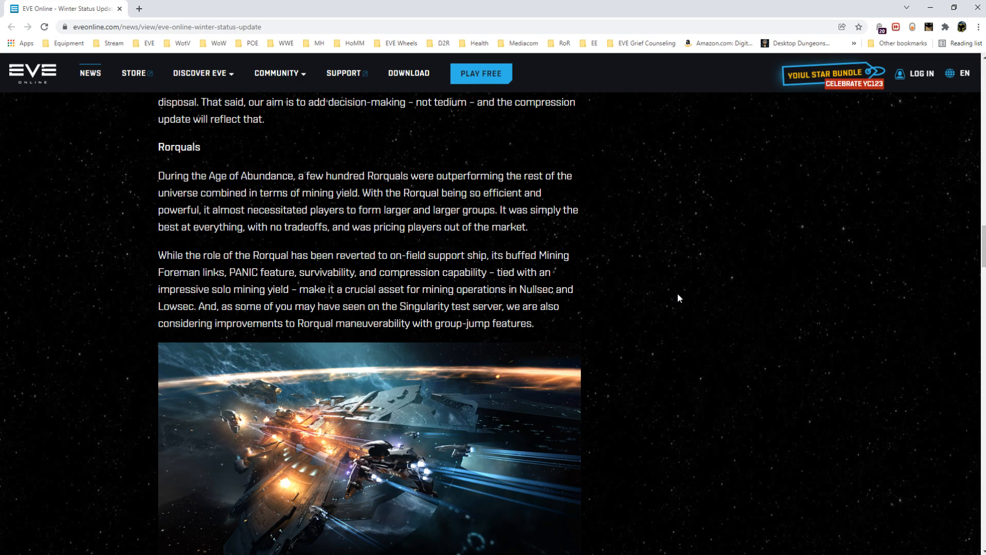
# Scroll past the Rorquals artwork through Capitals and Citadels to the Sovereignty section.
pyautogui.scroll(-3)
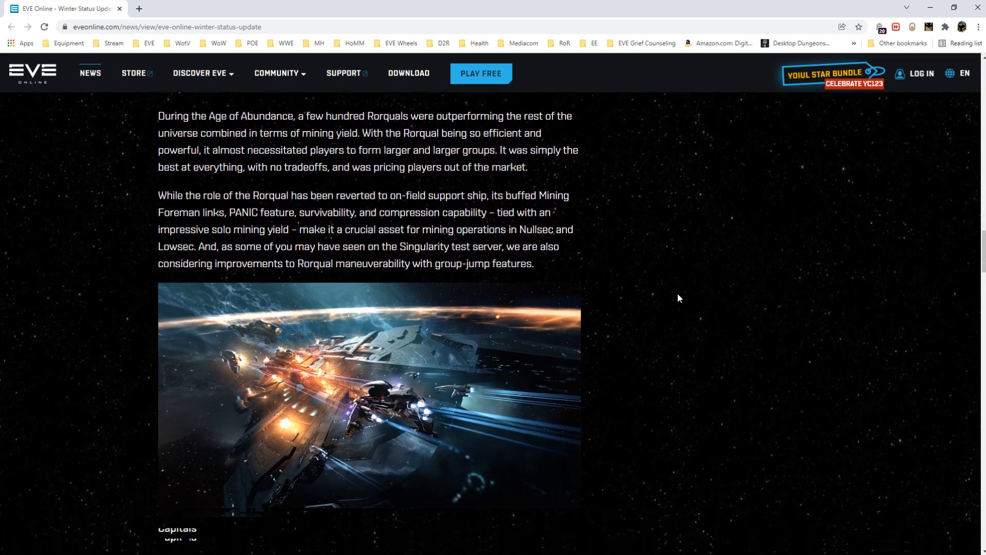
pyautogui.scroll(-3)
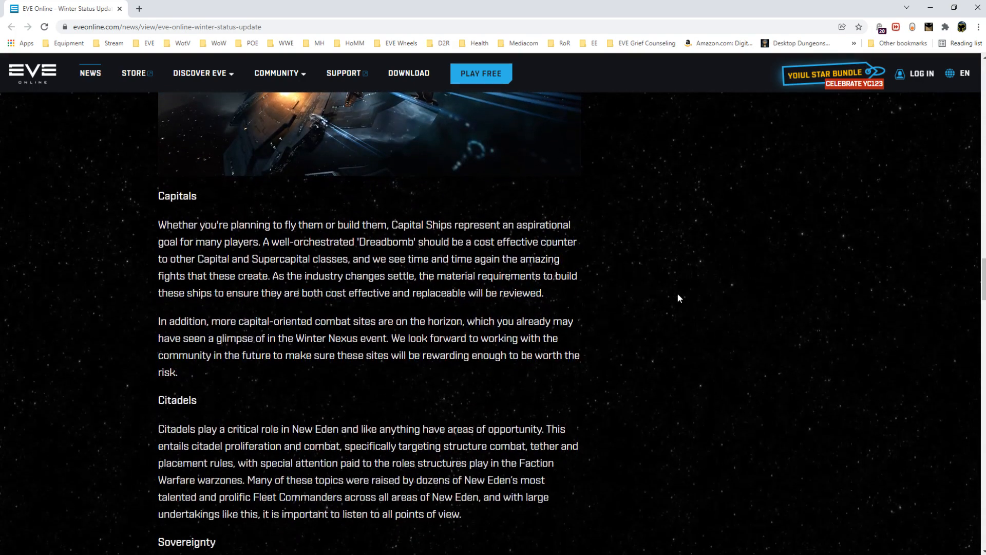
pyautogui.scroll(-3)
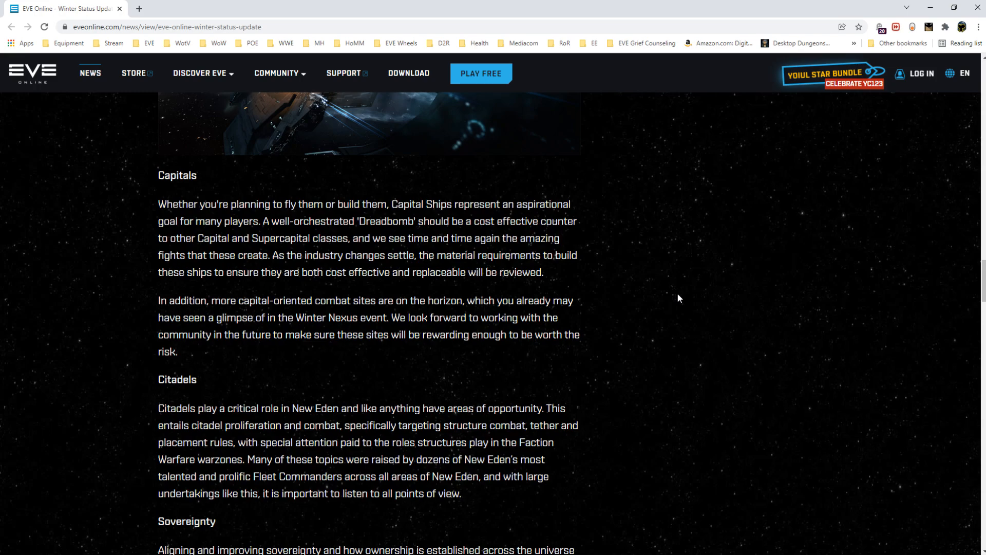
pyautogui.scroll(-3)
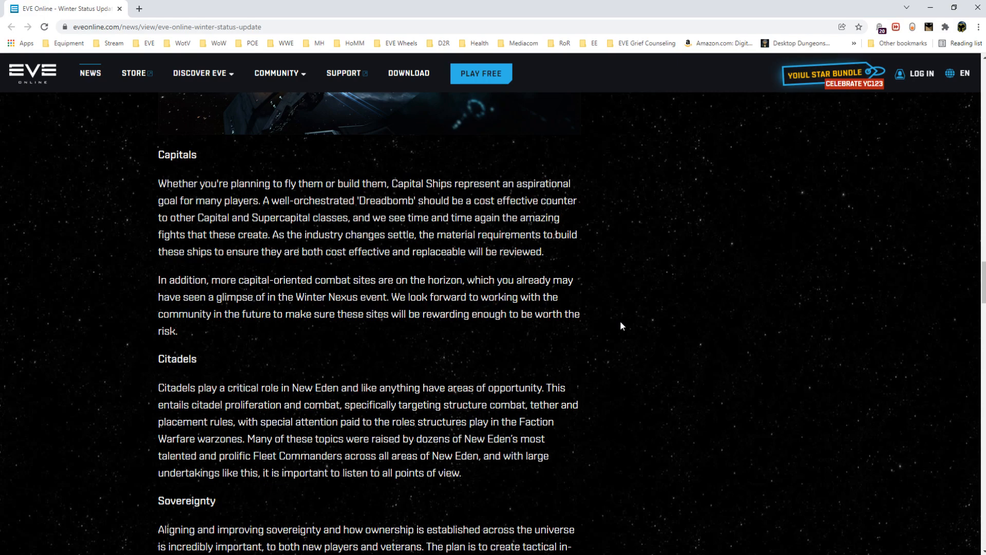
pyautogui.scroll(-3)
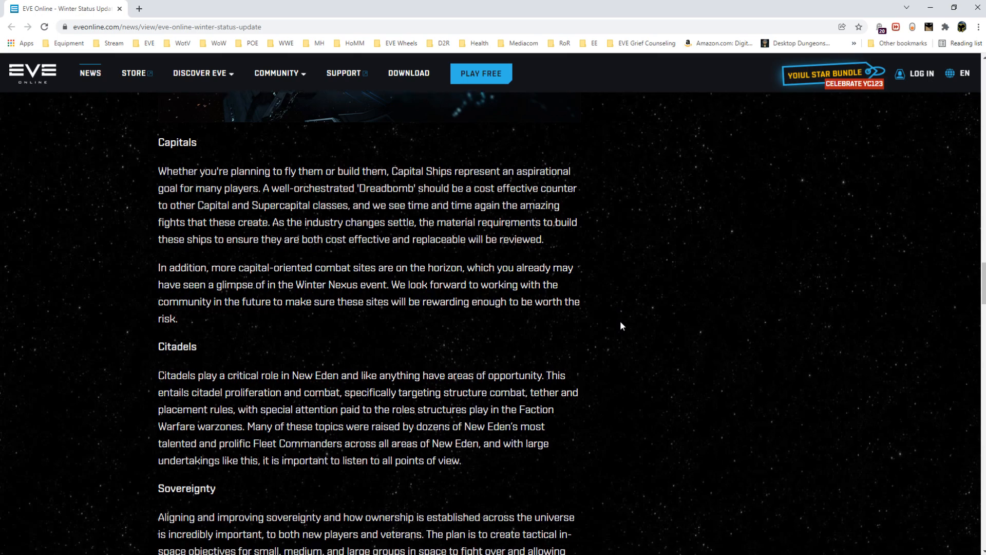
pyautogui.scroll(-3)
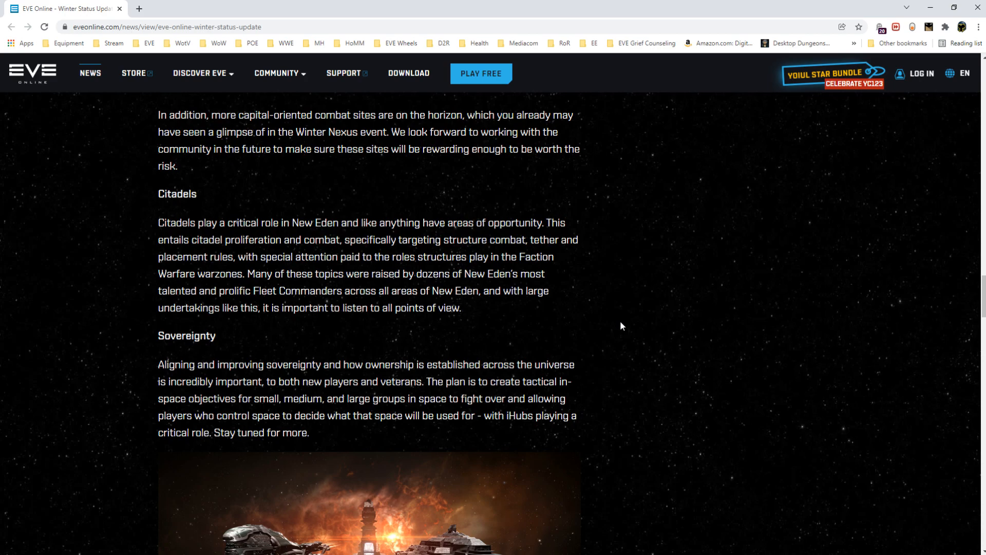
# In the Sovereignty section, highlight the phrase 'for small, medium, and large groups'.
pyautogui.scroll(-3)
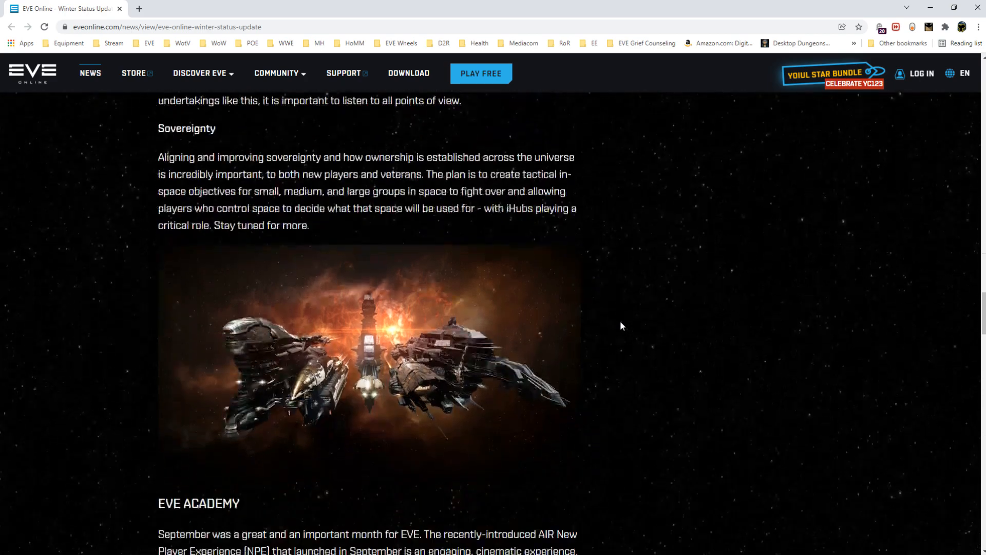
pyautogui.scroll(-3)
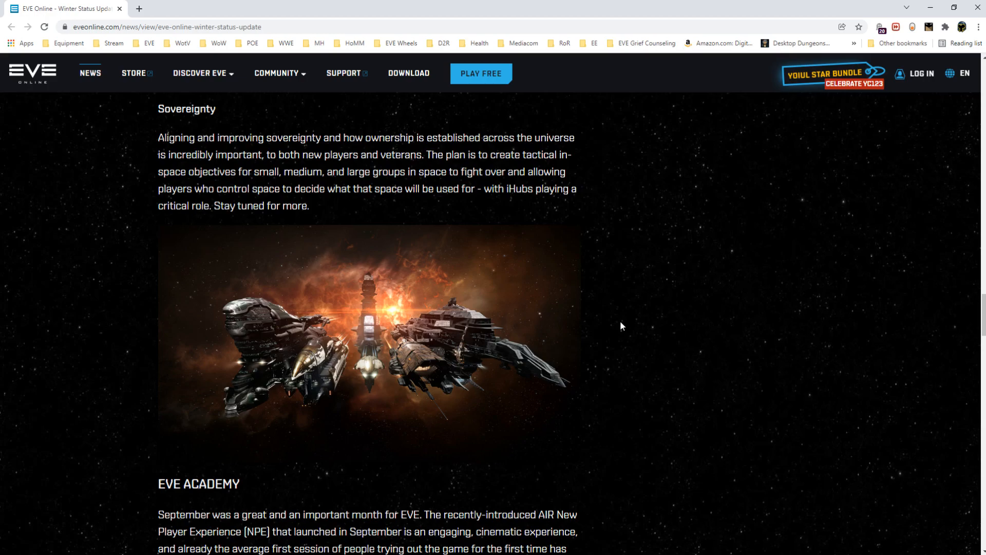
pyautogui.moveTo(238, 171); pyautogui.dragTo(407, 171)
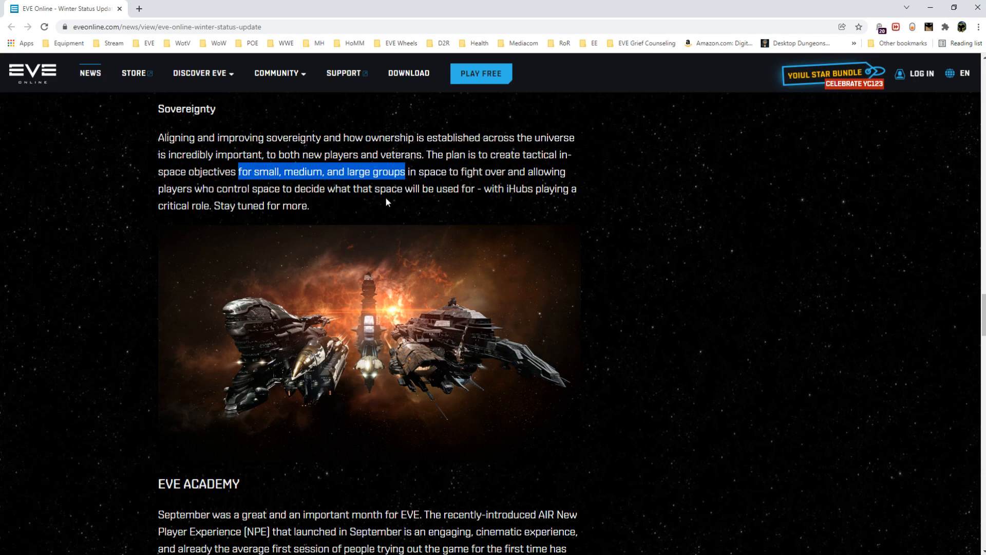
pyautogui.moveTo(275, 182)
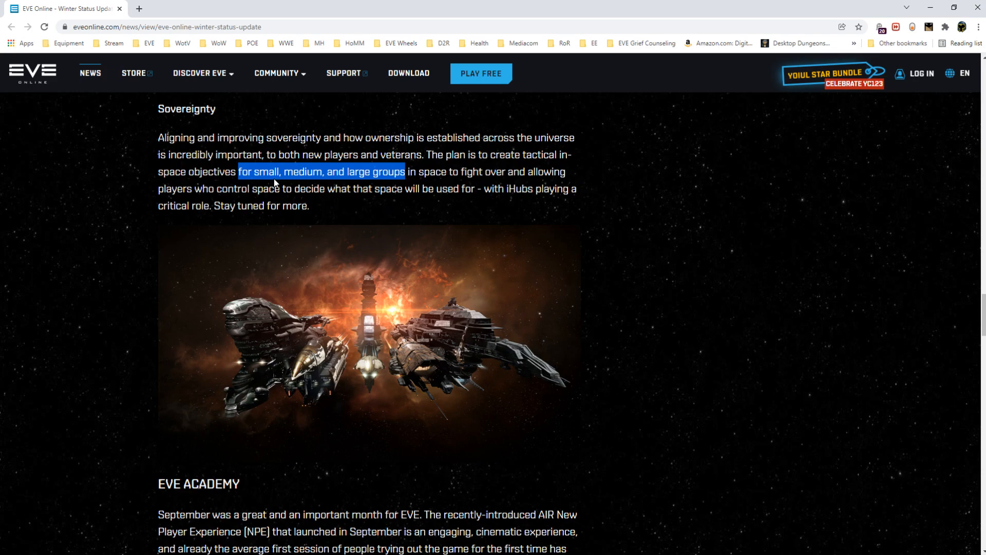
pyautogui.moveTo(613, 225)
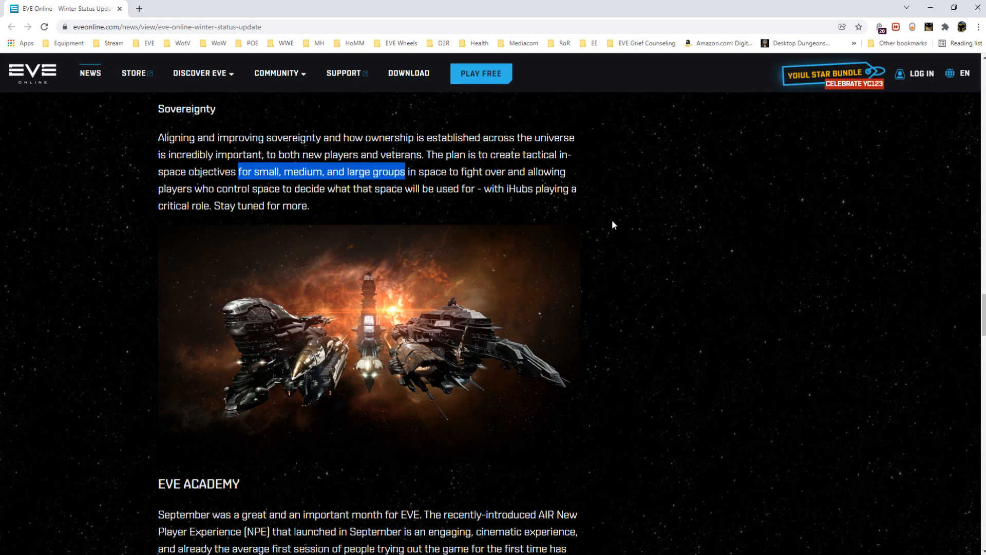
# Scroll to the EVE Academy section on new player experience, Skill Plans and Academy website.
pyautogui.scroll(-3)
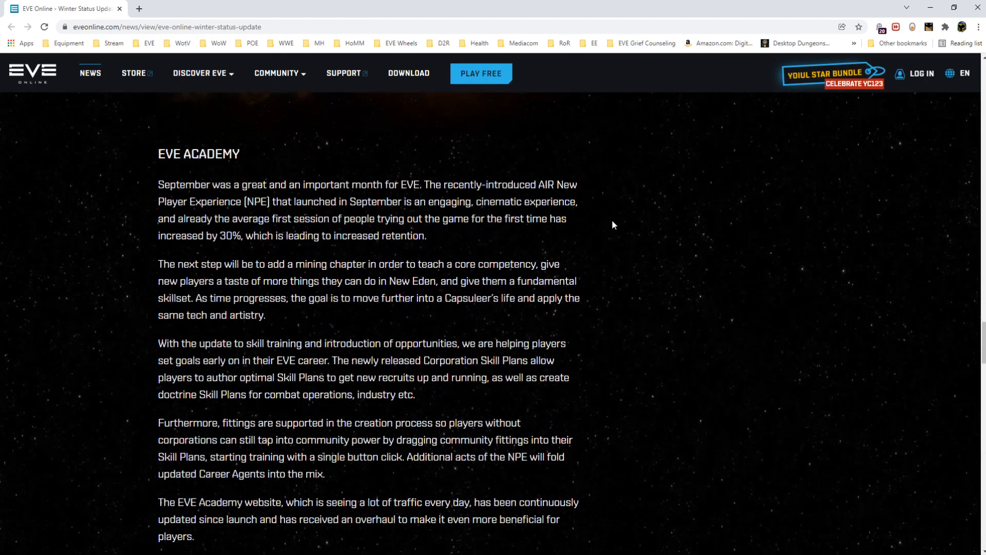
pyautogui.scroll(-3)
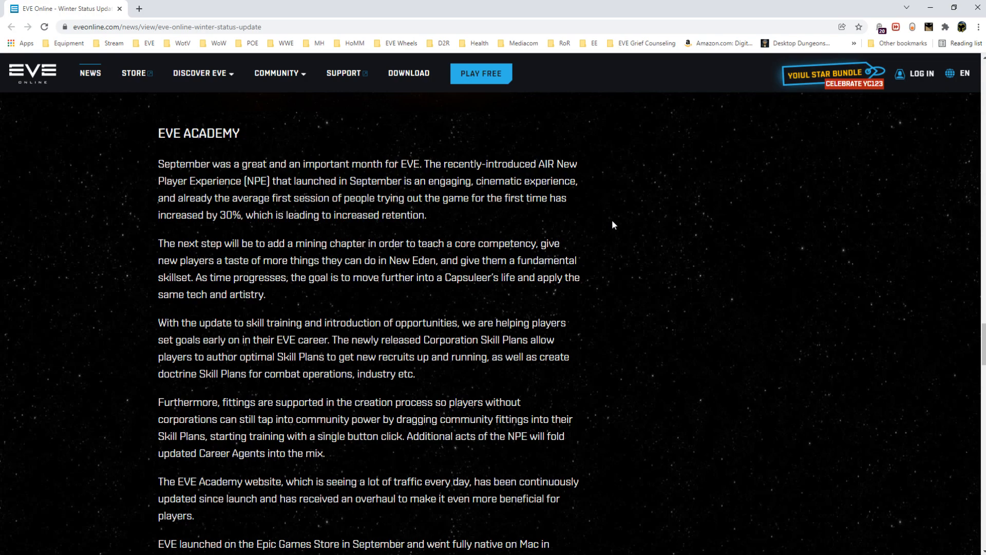
# Scroll through the EVE Academy paragraphs.
pyautogui.scroll(-3)
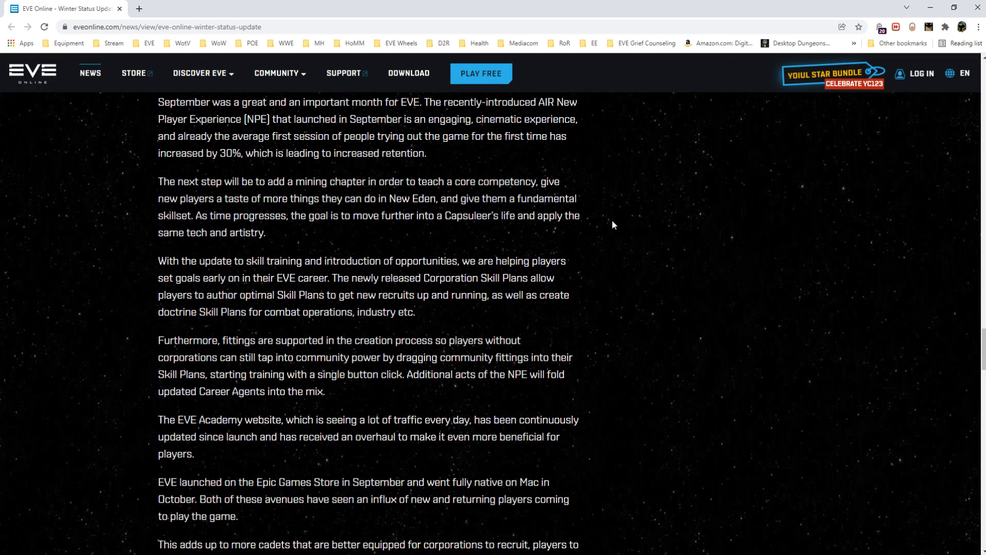
pyautogui.scroll(-3)
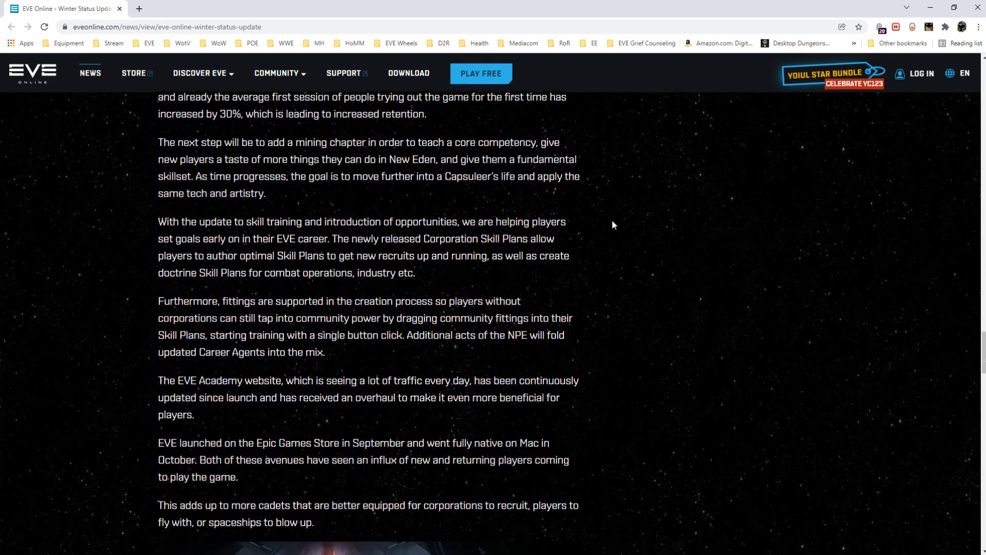
pyautogui.scroll(-3)
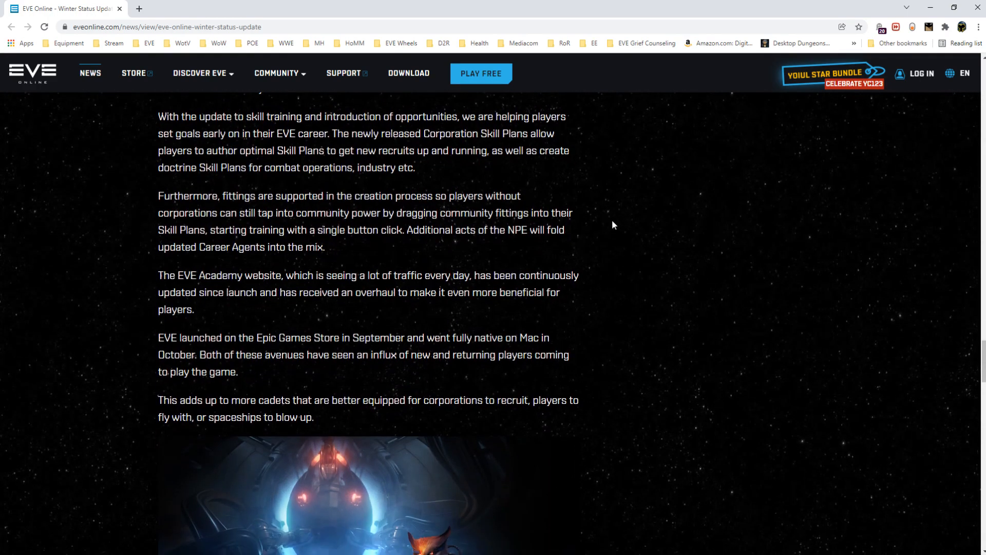
pyautogui.moveTo(484, 240)
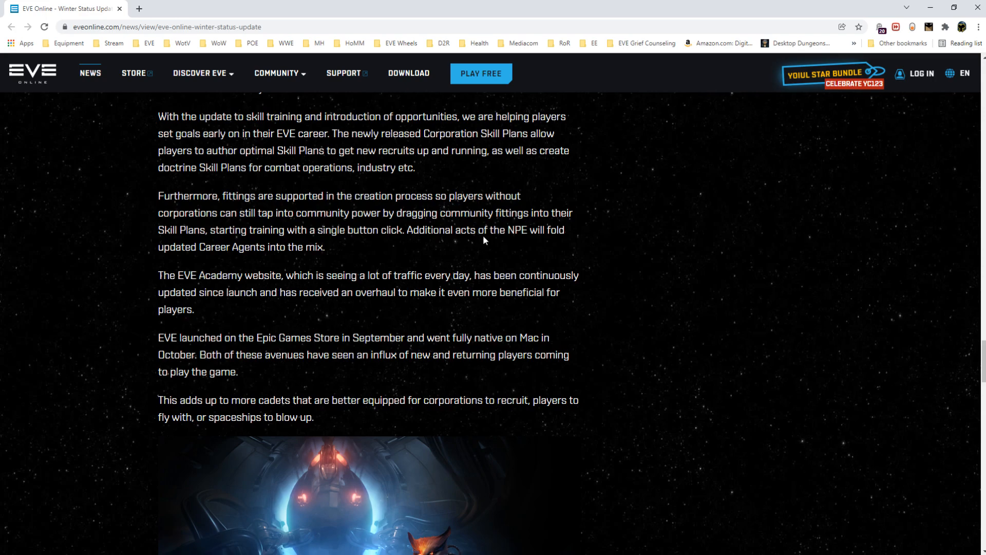
pyautogui.moveTo(471, 241)
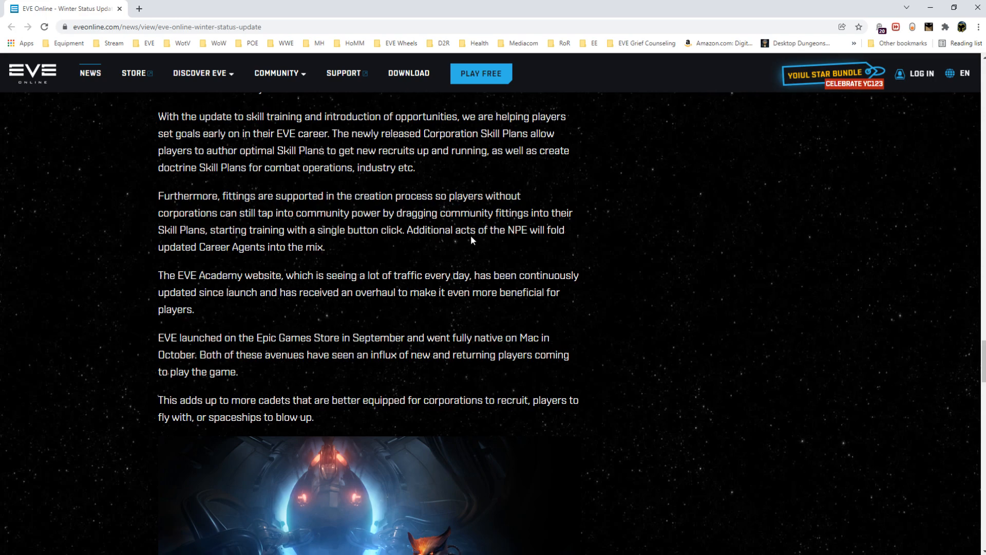
# Highlight and deselect the Career Agents sentence, then reach the Epic Games Store paragraphs and fox artwork.
pyautogui.moveTo(408, 229); pyautogui.dragTo(325, 246)
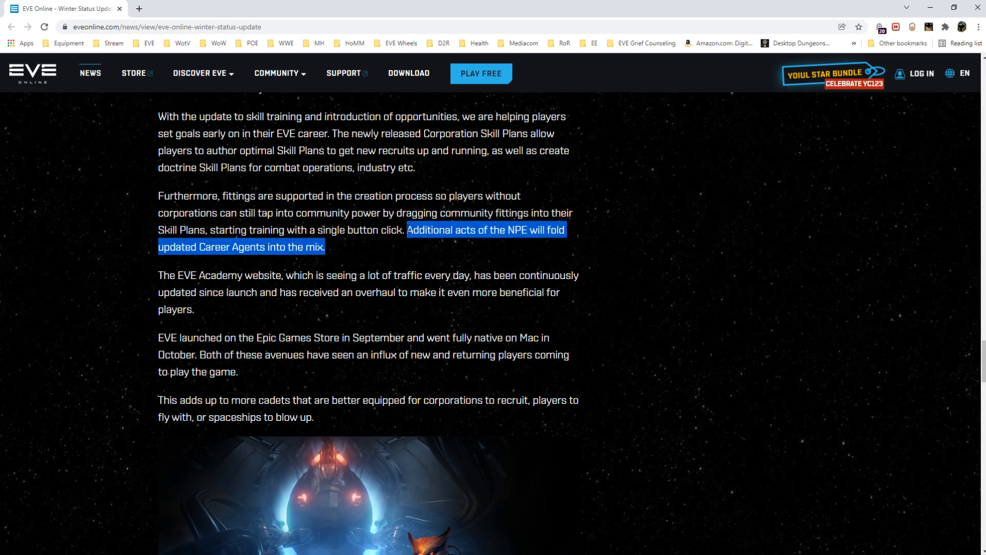
pyautogui.click(399, 324)
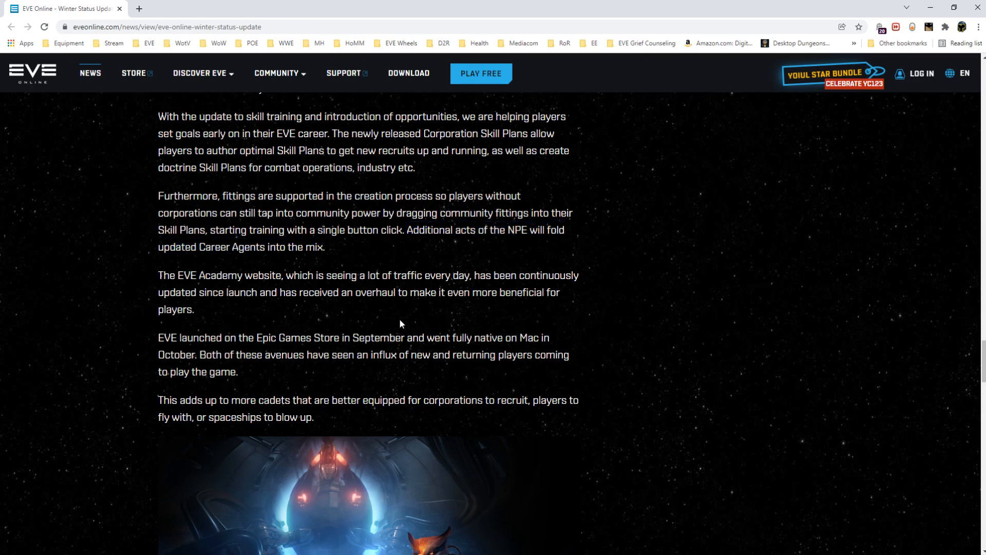
pyautogui.scroll(-3)
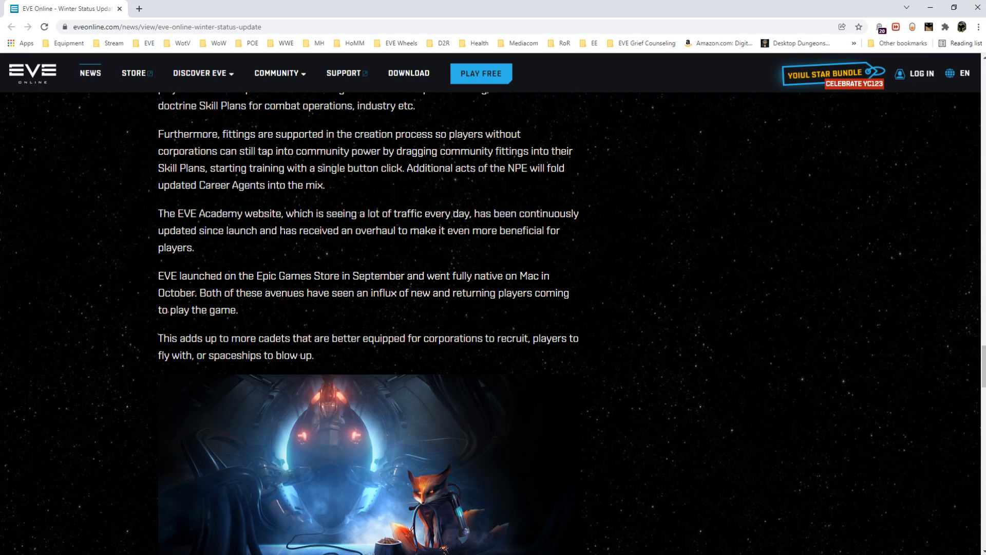
pyautogui.scroll(-3)
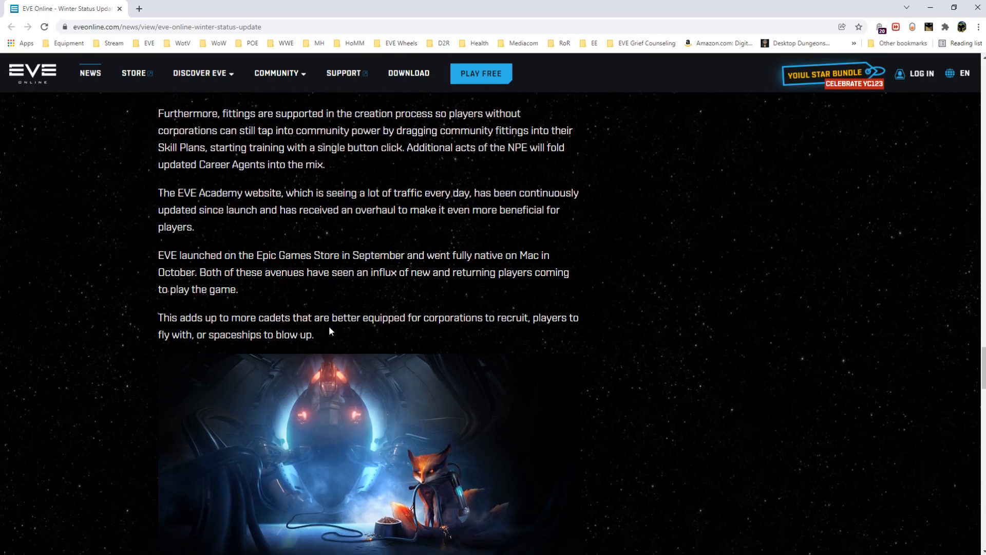
# Scroll past Technical Foundation and the Fanfest 2022 banner to In Closing.
pyautogui.scroll(-3)
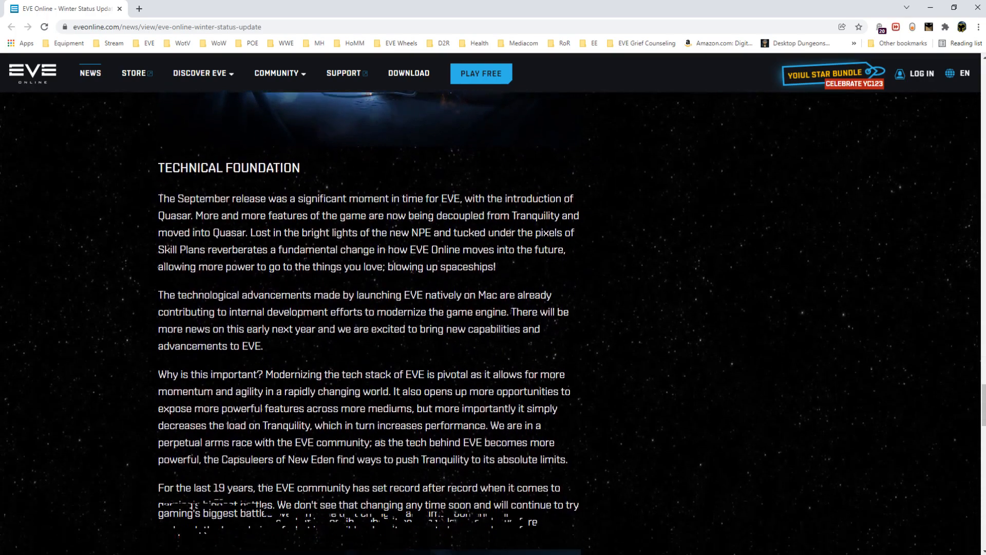
pyautogui.scroll(-3)
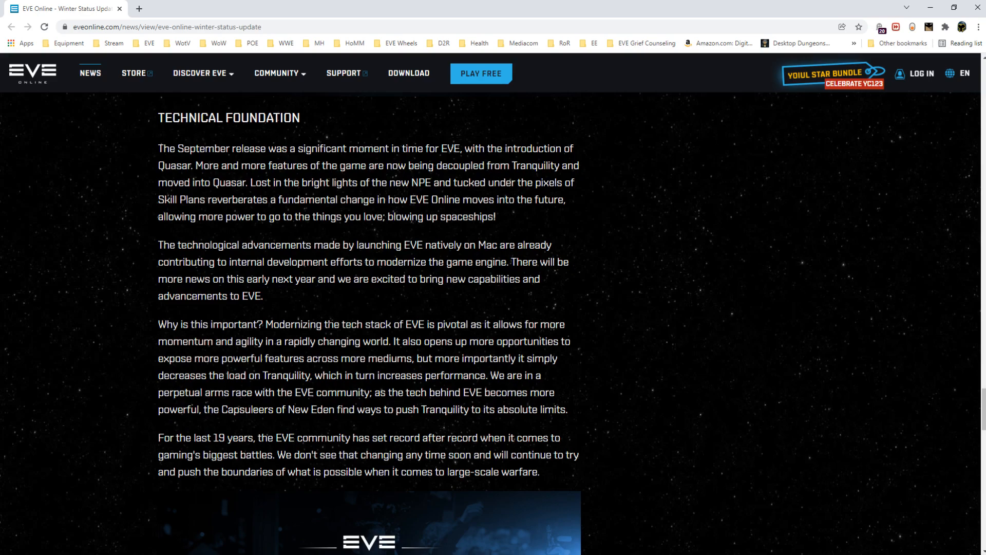
pyautogui.scroll(-3)
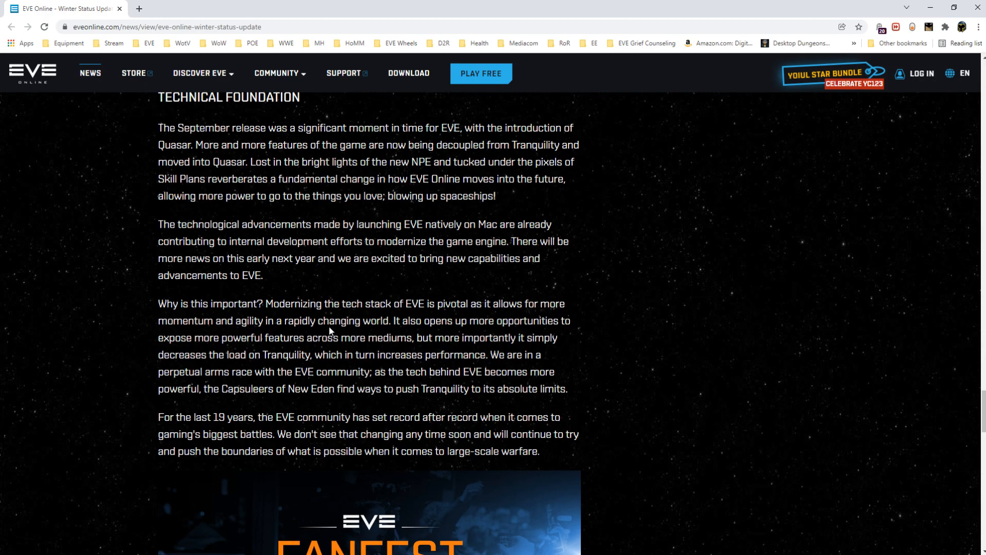
pyautogui.scroll(-3)
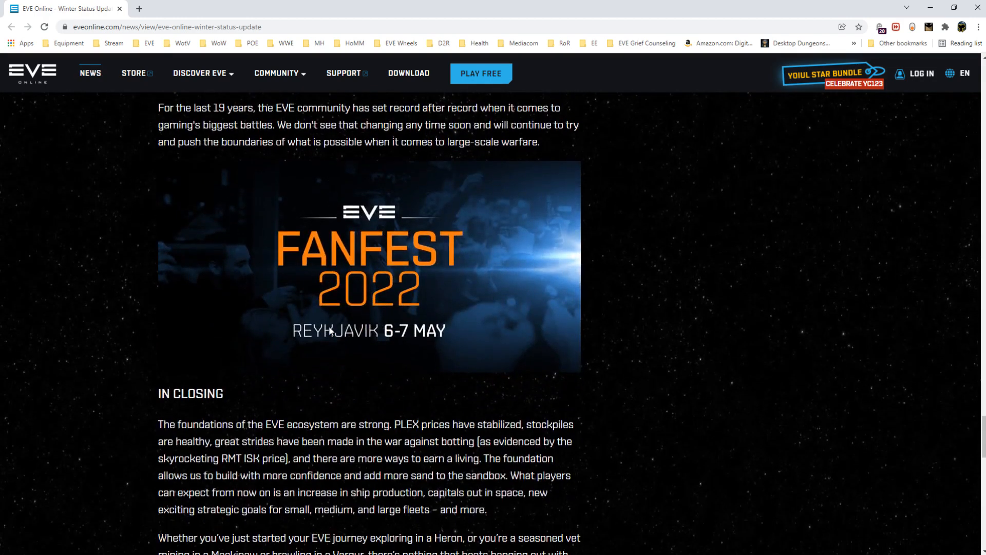
pyautogui.scroll(-3)
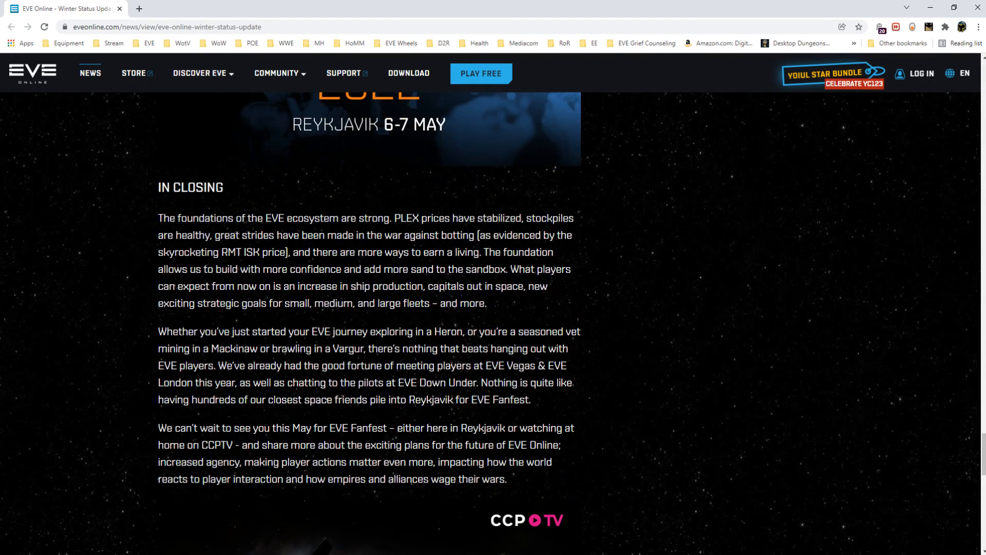